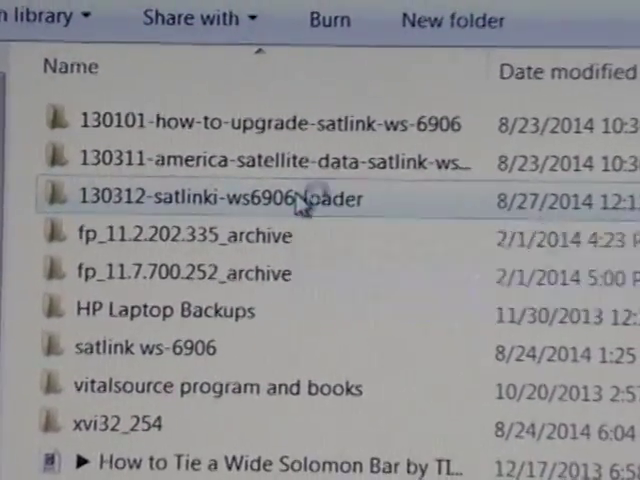
Step: Launch the Upgrade application from the 130312 satlink ws6906 upgrader folder
{"action": "double_click", "coordinate": [200, 200]}
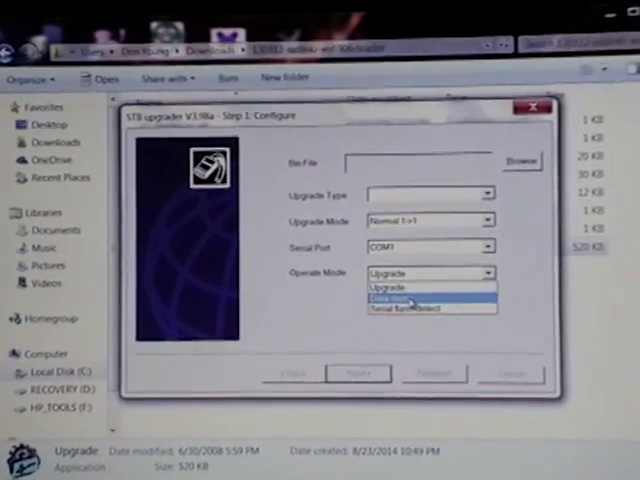
Step: Choose Data dump mode and save the dump as 'test' in the 130311 folder
{"action": "left_click", "coordinate": [400, 298]}
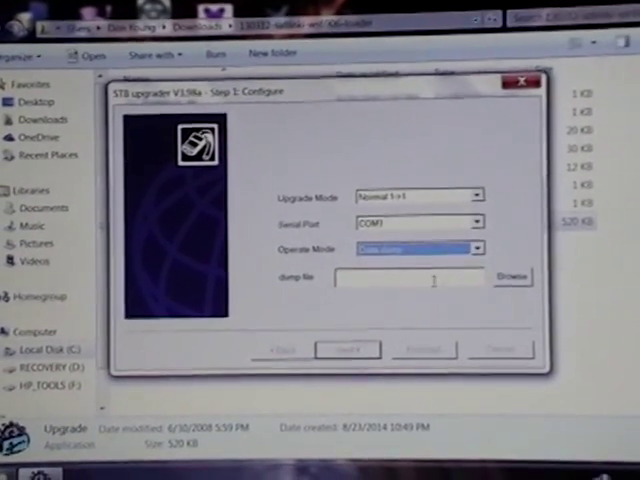
{"action": "left_click", "coordinate": [512, 276]}
{"action": "type", "text": "test"}
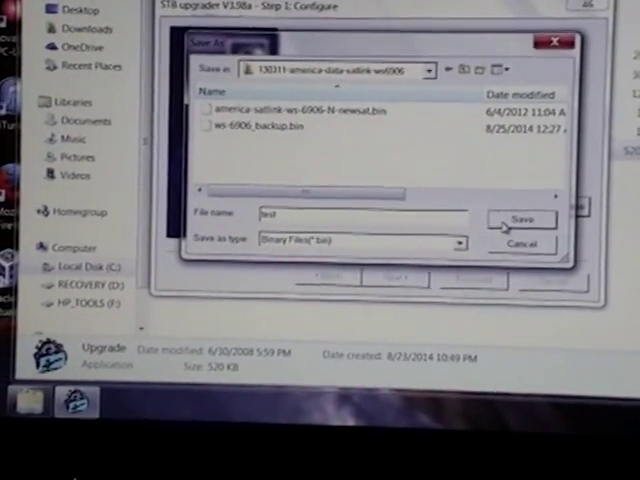
{"action": "left_click", "coordinate": [518, 220]}
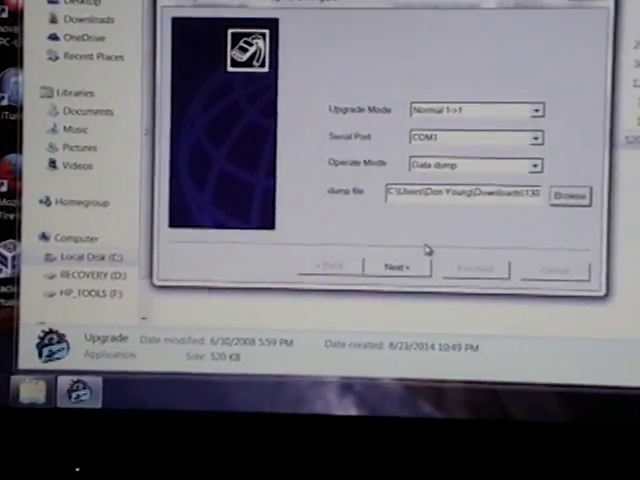
Step: Run the data dump until progress reaches 100% and all steps report Done
{"action": "left_click", "coordinate": [398, 268]}
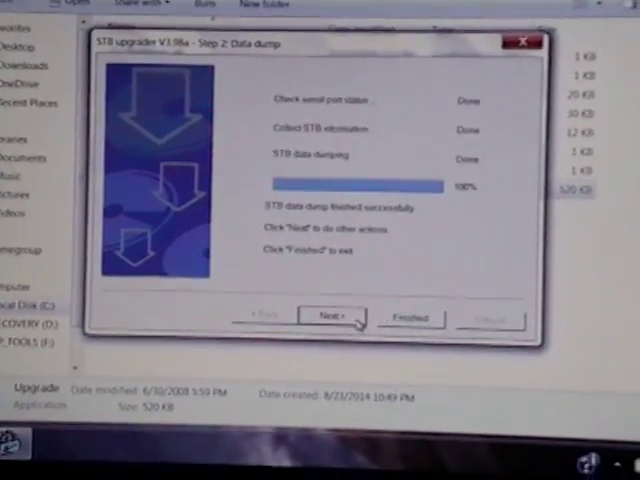
Step: Return to Step 1 Configure and browse the folder to show test.bin among the .bin files
{"action": "left_click", "coordinate": [260, 316]}
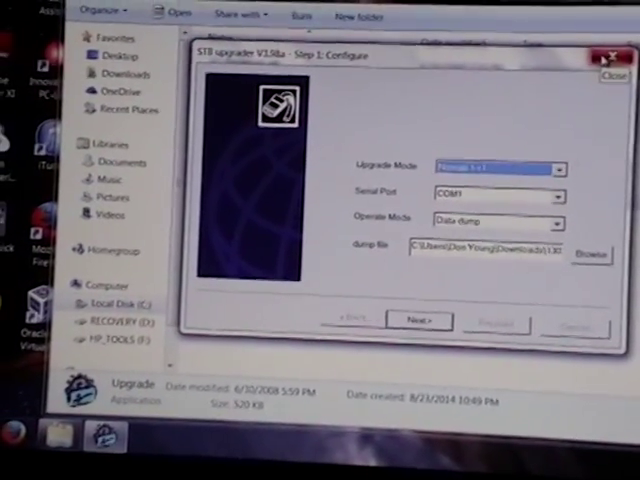
{"action": "left_click", "coordinate": [590, 252]}
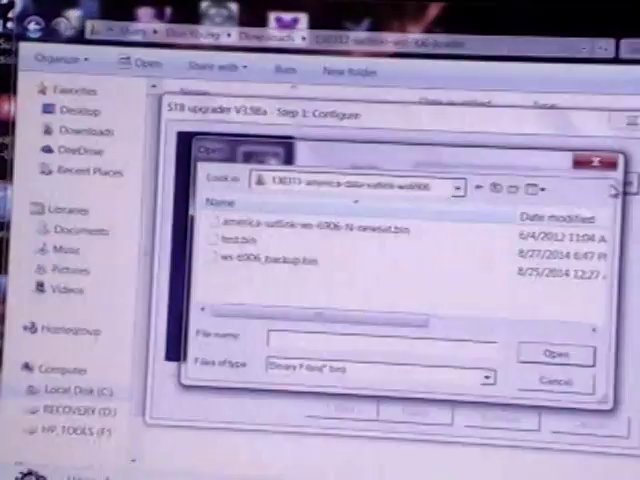